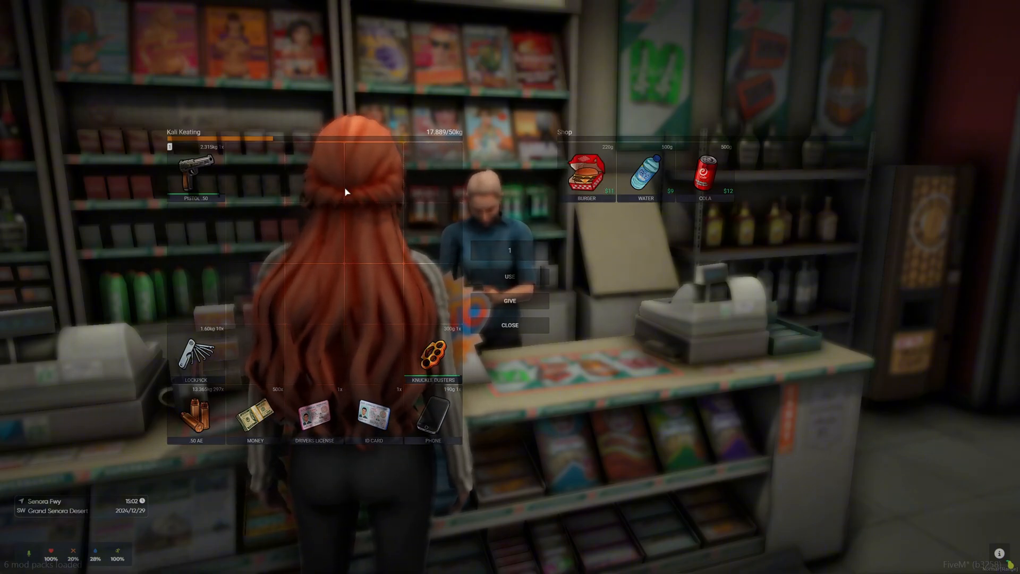
# Step: Navigate resources > [ox] > ox_inventory > data and select the shops.lua script
pyautogui.click(585, 171)
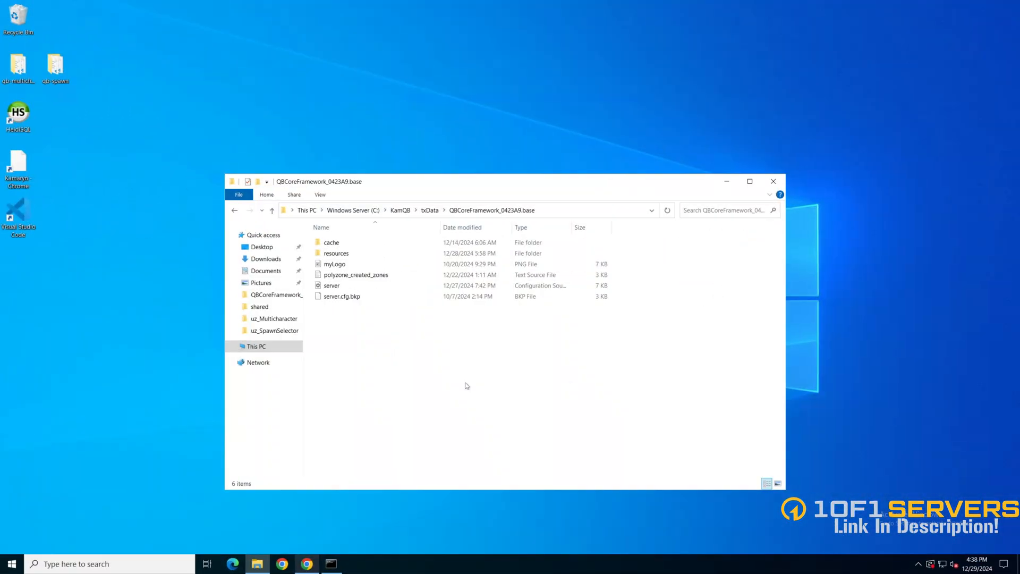
pyautogui.doubleClick(337, 253)
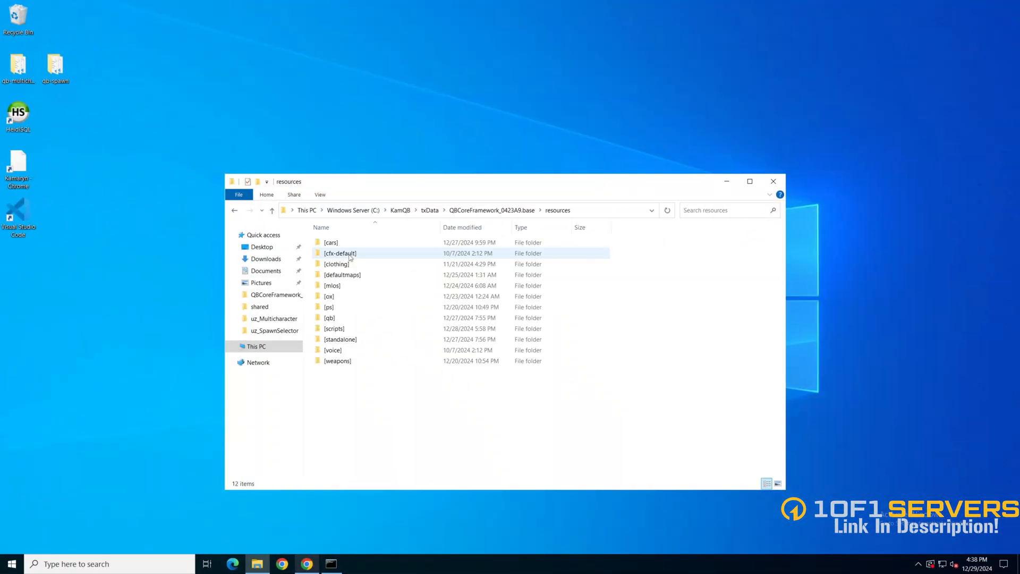
pyautogui.doubleClick(328, 296)
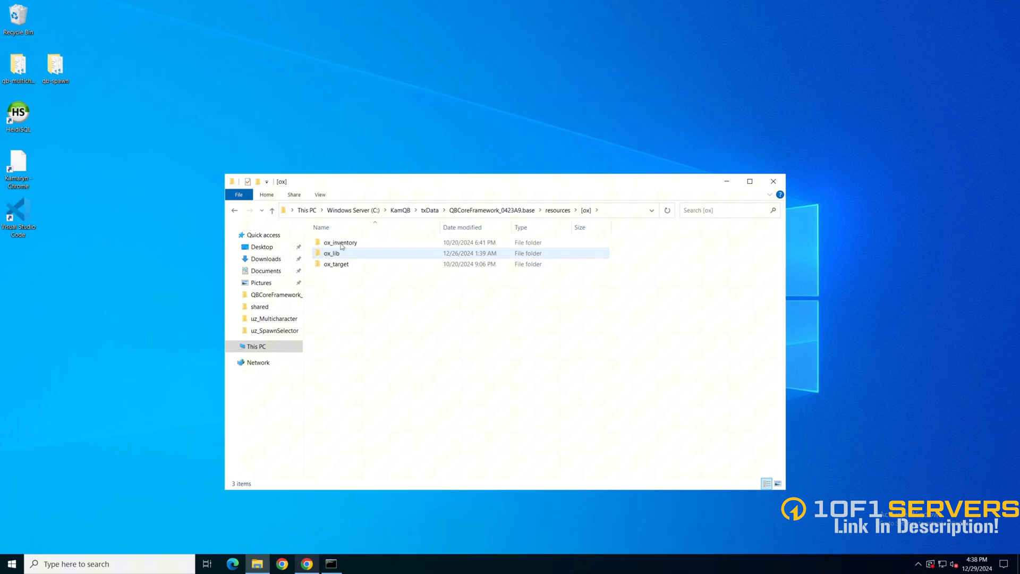
pyautogui.doubleClick(340, 242)
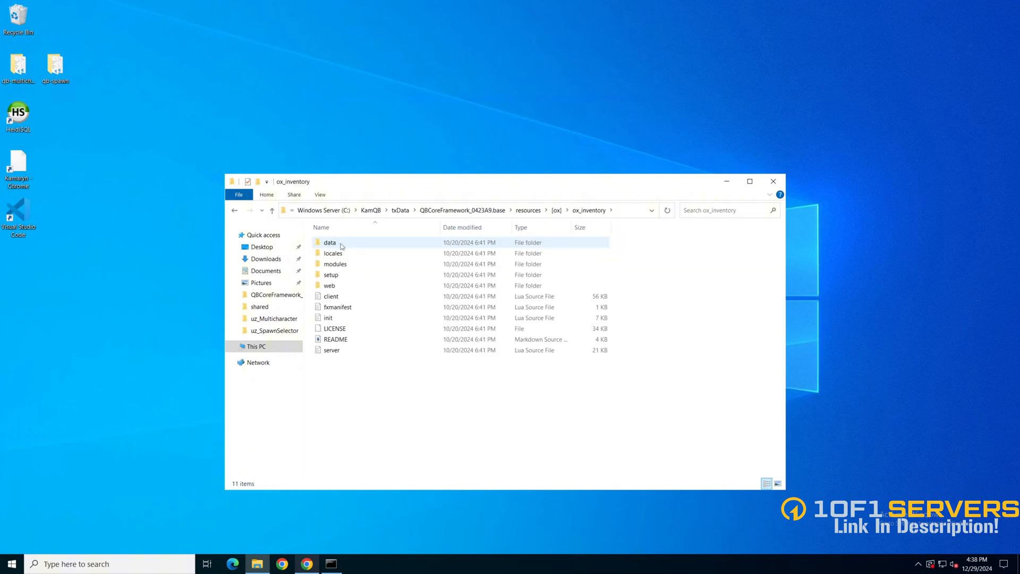
pyautogui.doubleClick(330, 242)
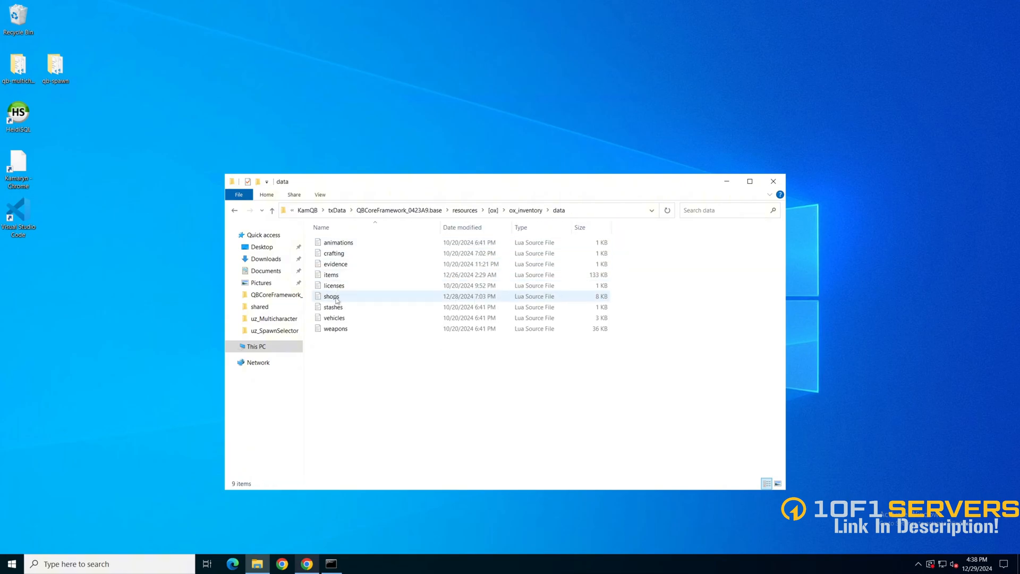
pyautogui.click(332, 296)
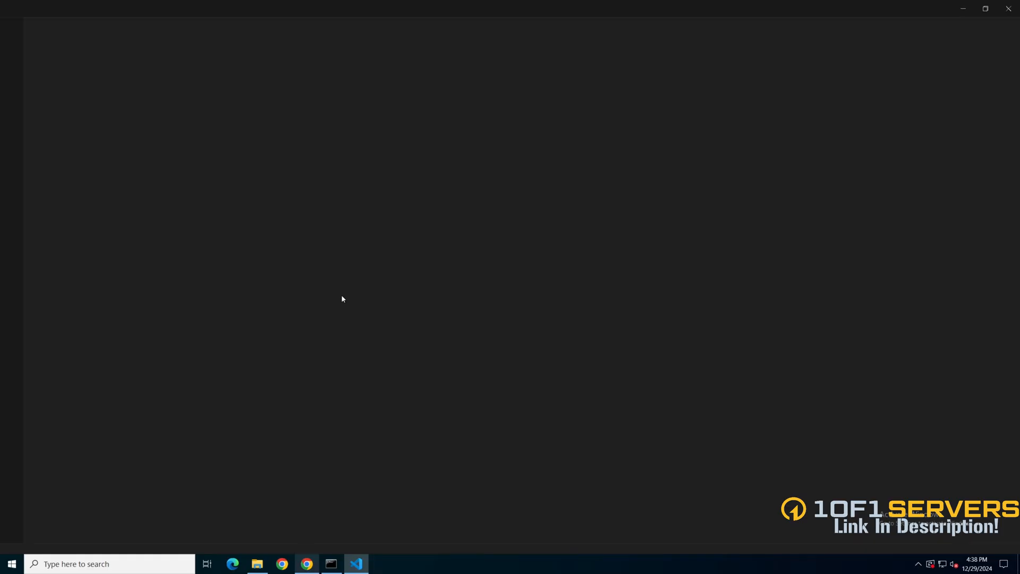
# Step: Bring up shops.lua in VS Code, then switch to the shop documentation in the browser
pyautogui.click(355, 564)
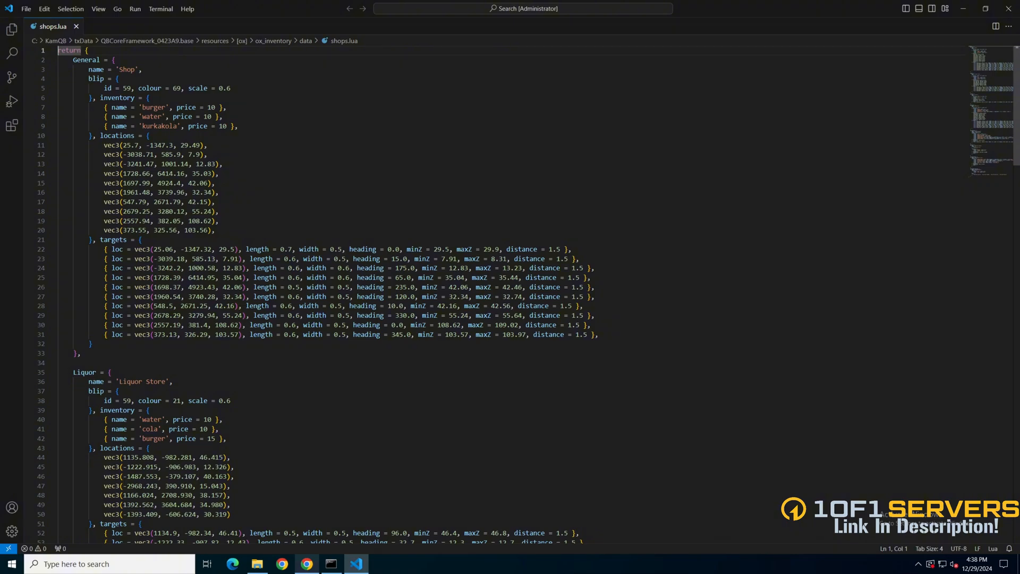
pyautogui.click(281, 564)
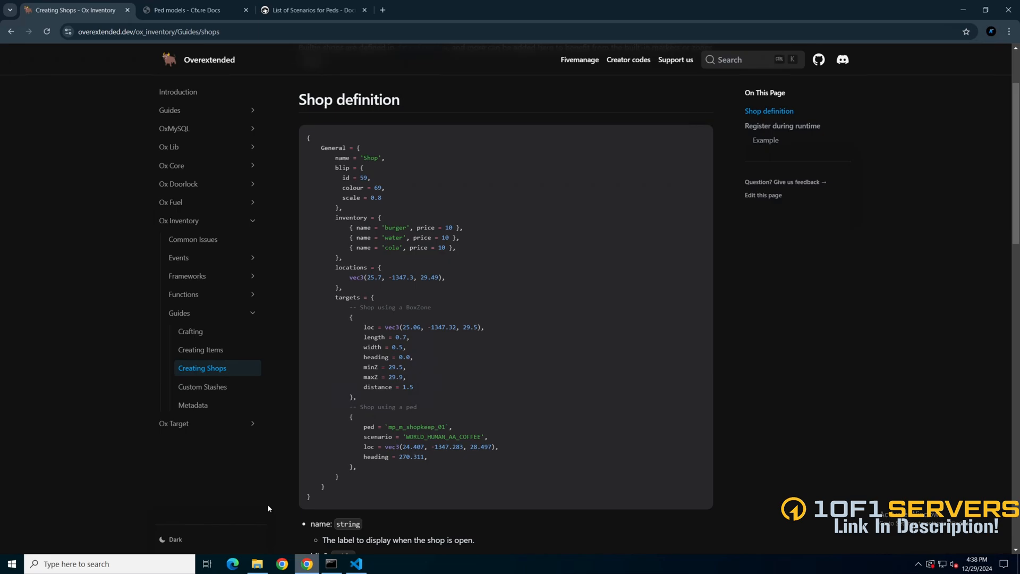
pyautogui.moveTo(201, 350)
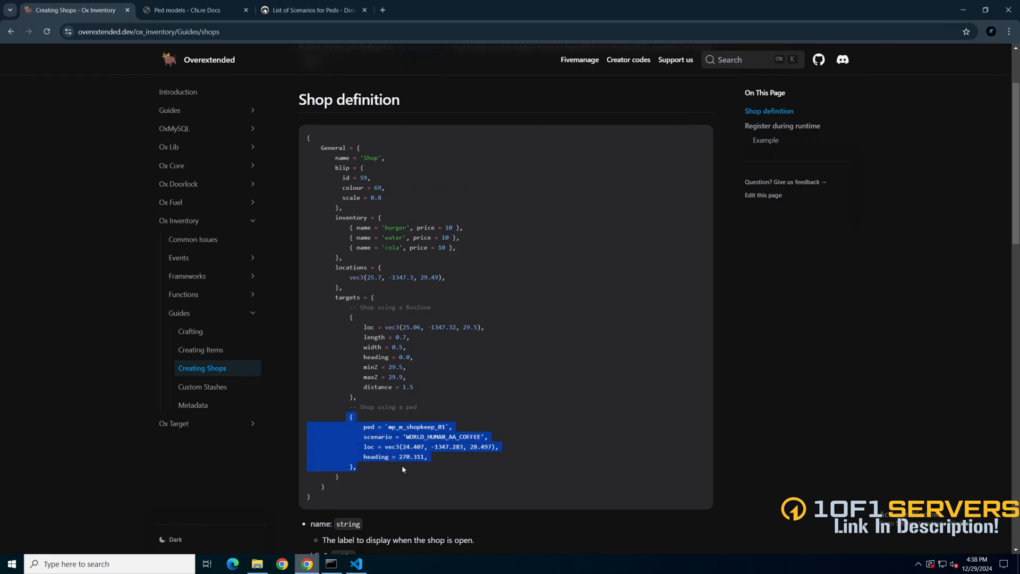
# Step: Return to shops.lua in VS Code with the ped target example copied
pyautogui.click(355, 563)
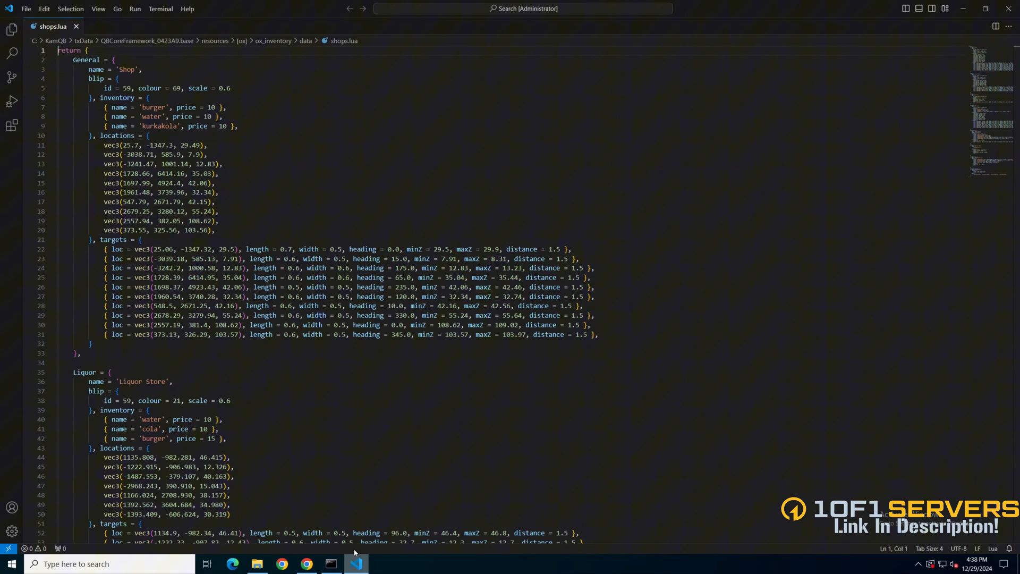
# Step: Delete the General shop's vec3 box-zone target lines, leaving two shopkeeper ped targets
pyautogui.doubleClick(69, 50)
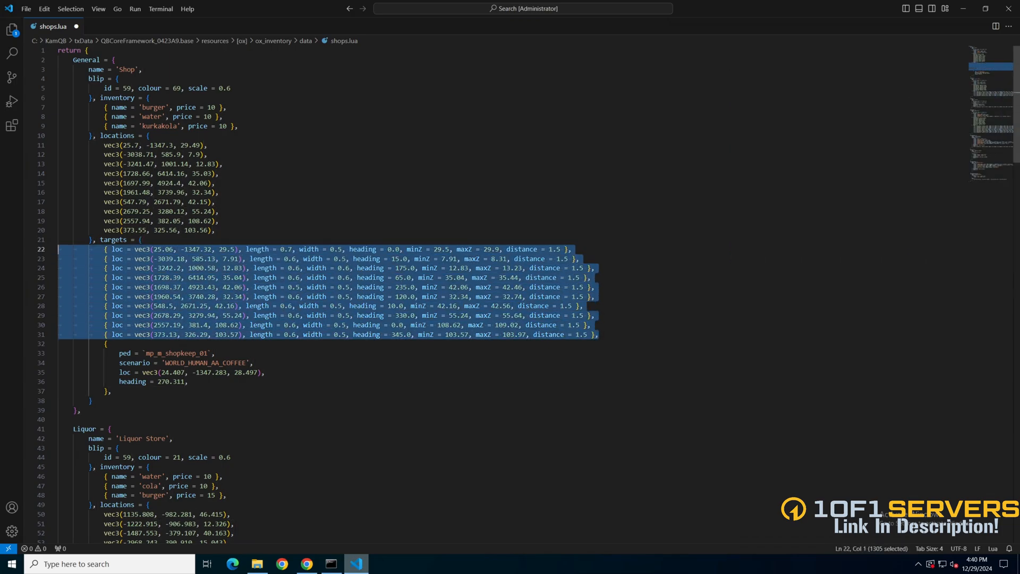
pyautogui.press('Delete')
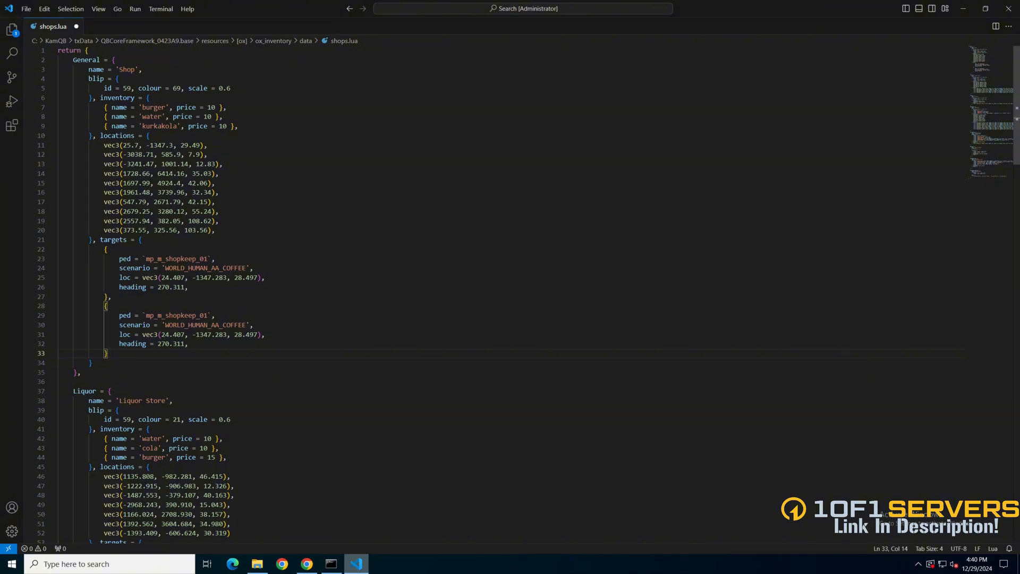
pyautogui.click(306, 563)
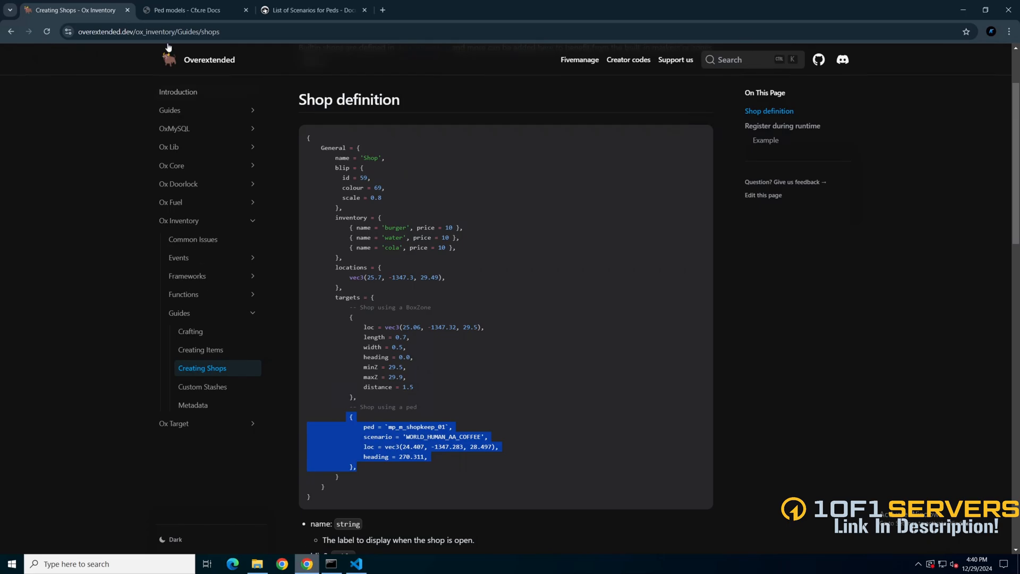
# Step: Locate a_f_y_business_02 under Ambient female in the ped models reference and select it
pyautogui.click(196, 10)
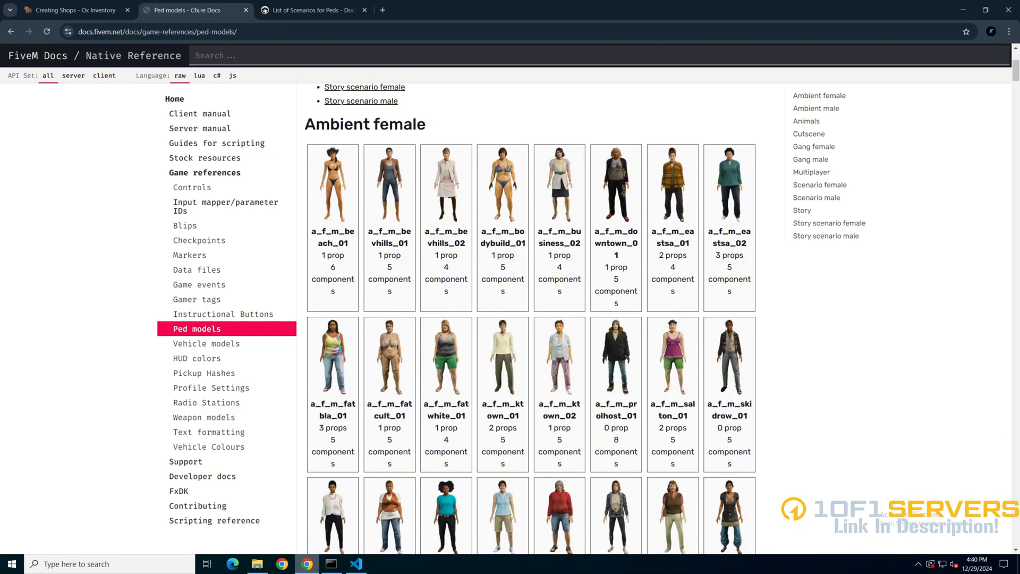
pyautogui.scroll(-3)
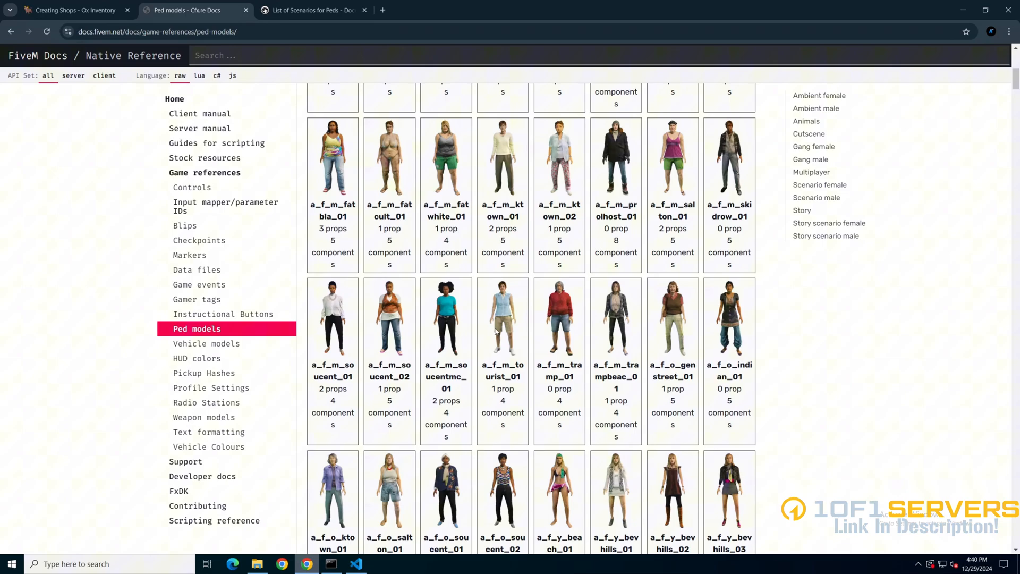
pyautogui.scroll(-3)
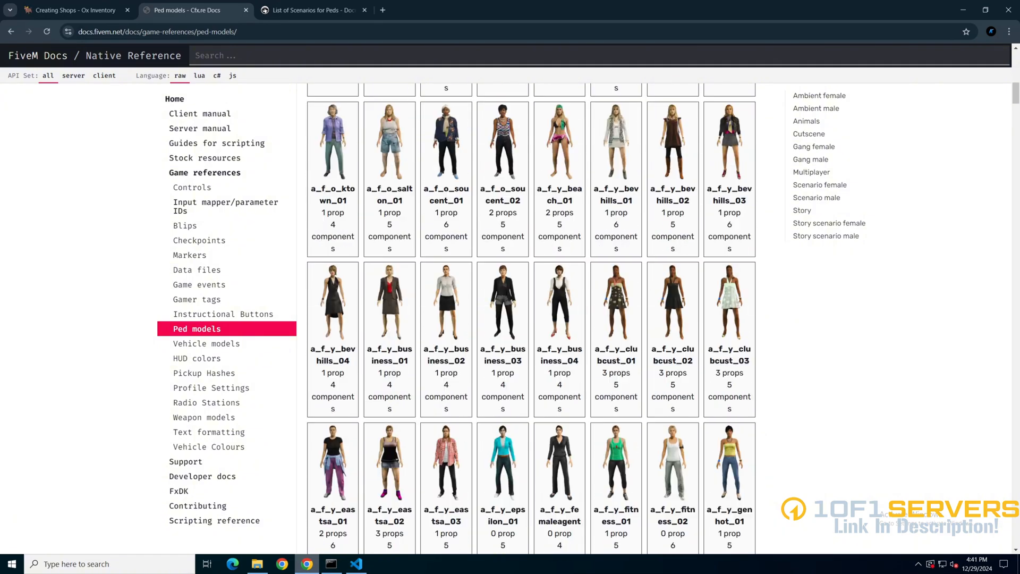
pyautogui.moveTo(459, 365)
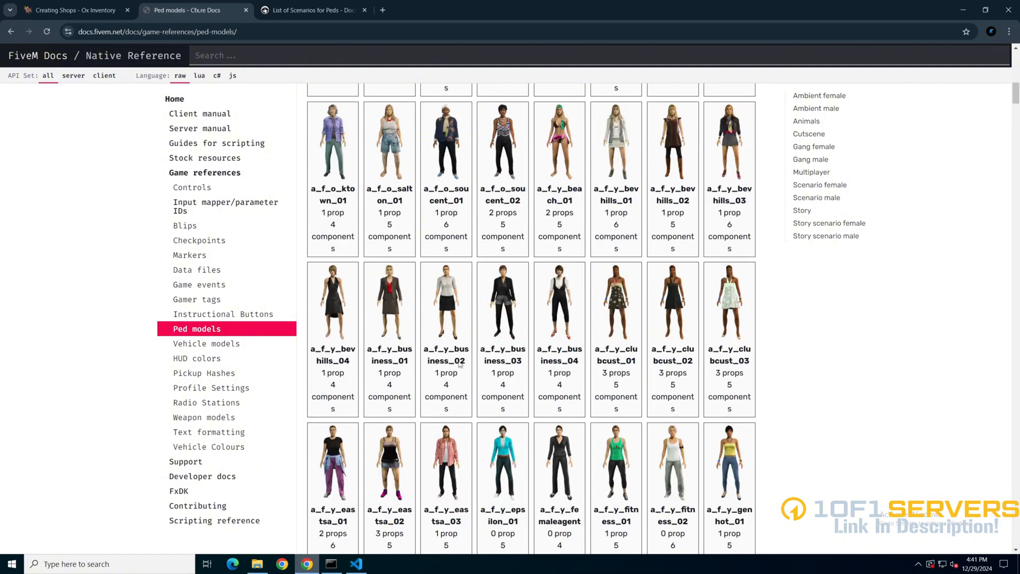
pyautogui.doubleClick(445, 355)
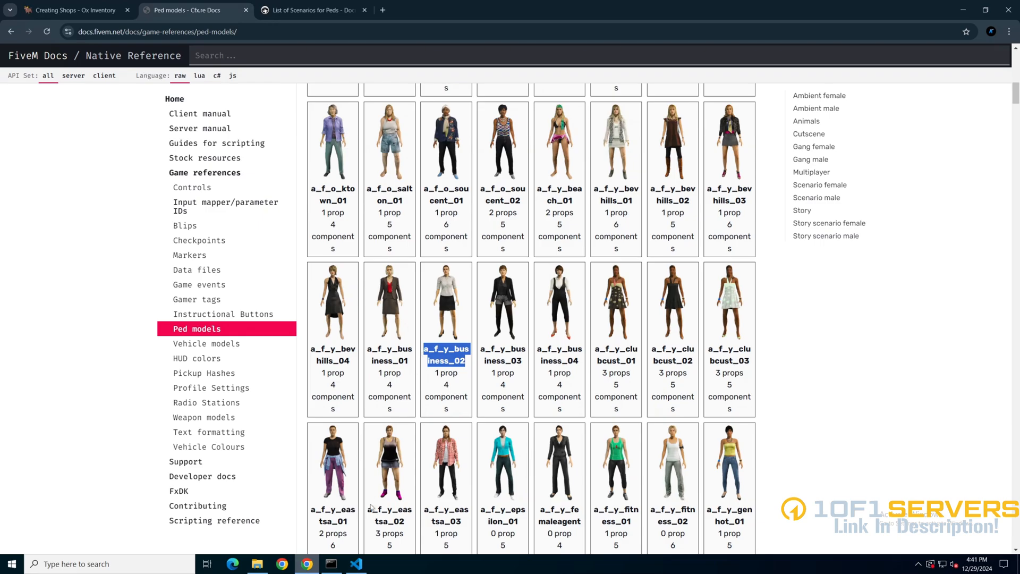
# Step: Replace the second target's mp_m_shopkeep_01 model with a_f_y_business_02
pyautogui.click(355, 563)
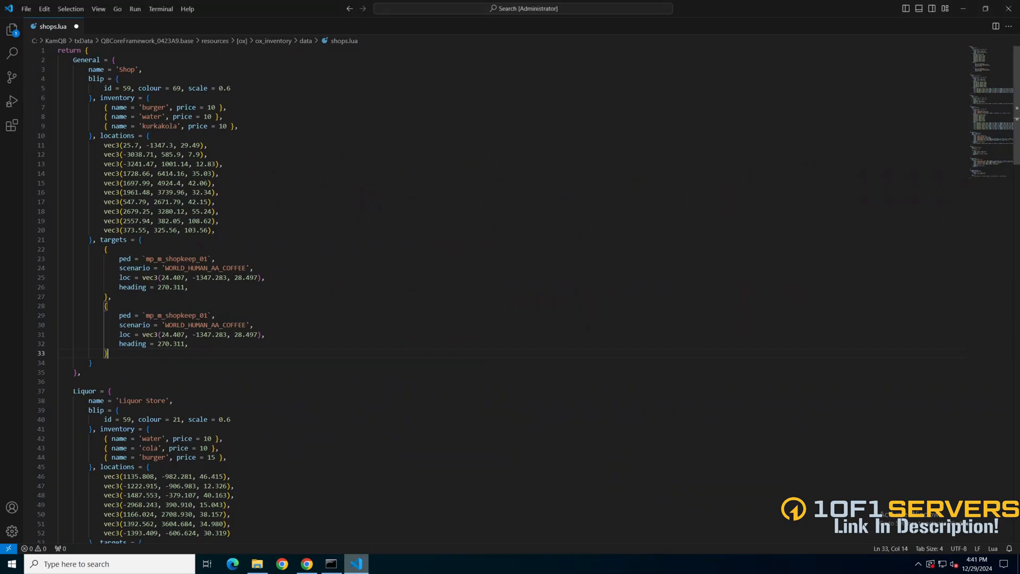
pyautogui.doubleClick(175, 314)
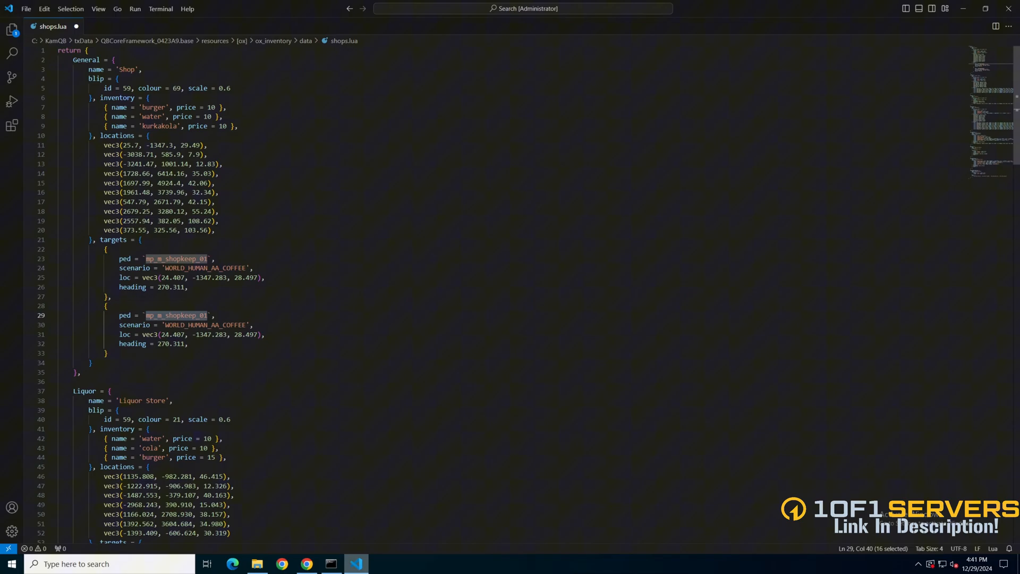
pyautogui.write('a_f_y_business_02')
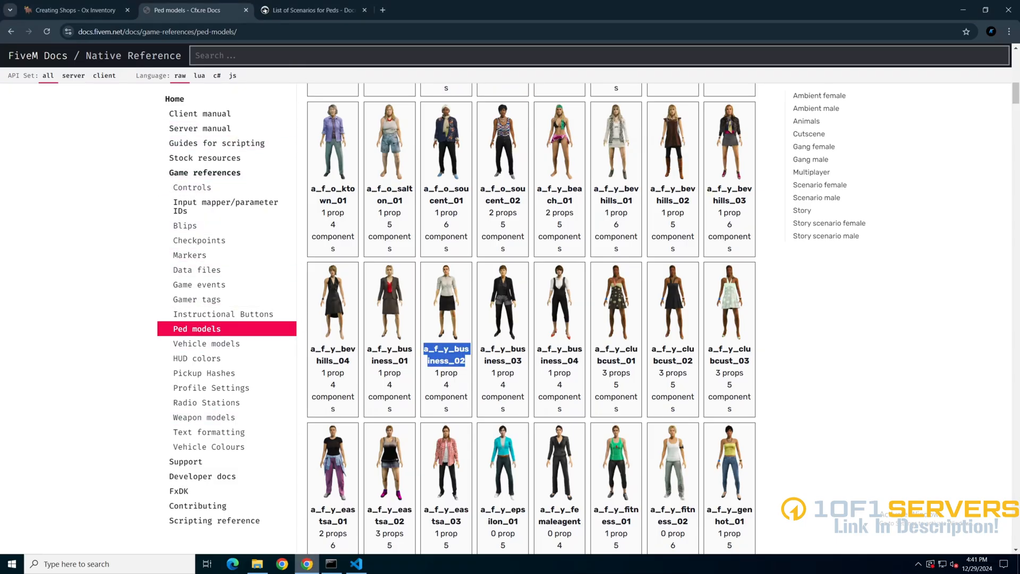
# Step: Find WORLD_HUMAN_STAND_MOBILE in the GTAForums scenario list and return to shops.lua
pyautogui.click(314, 9)
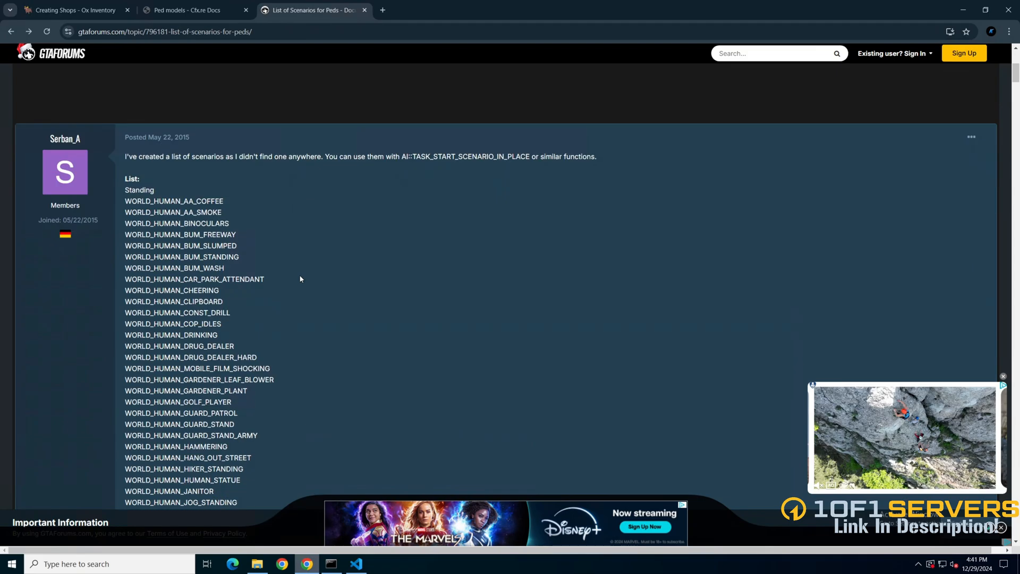
pyautogui.scroll(-3)
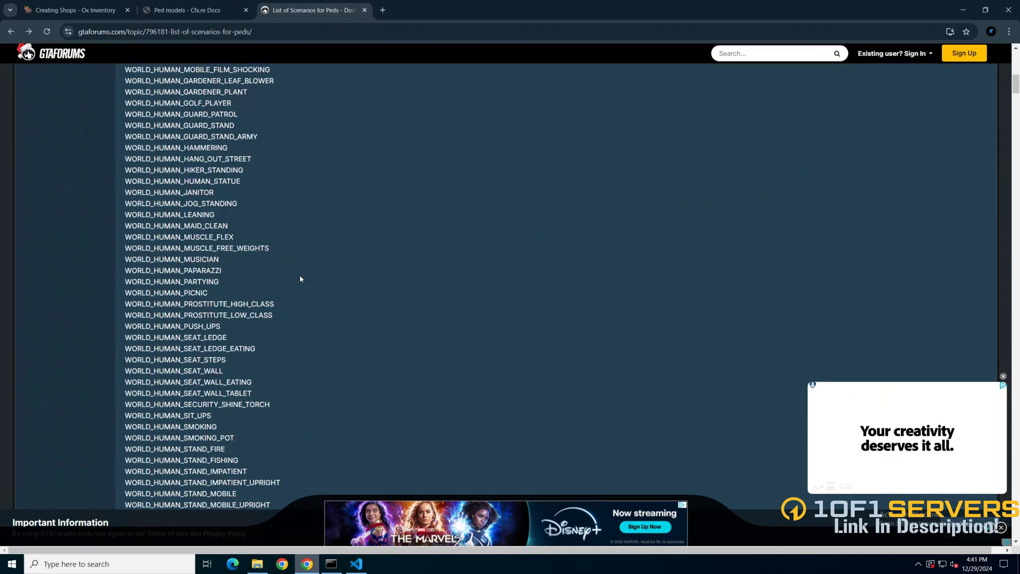
pyautogui.scroll(-3)
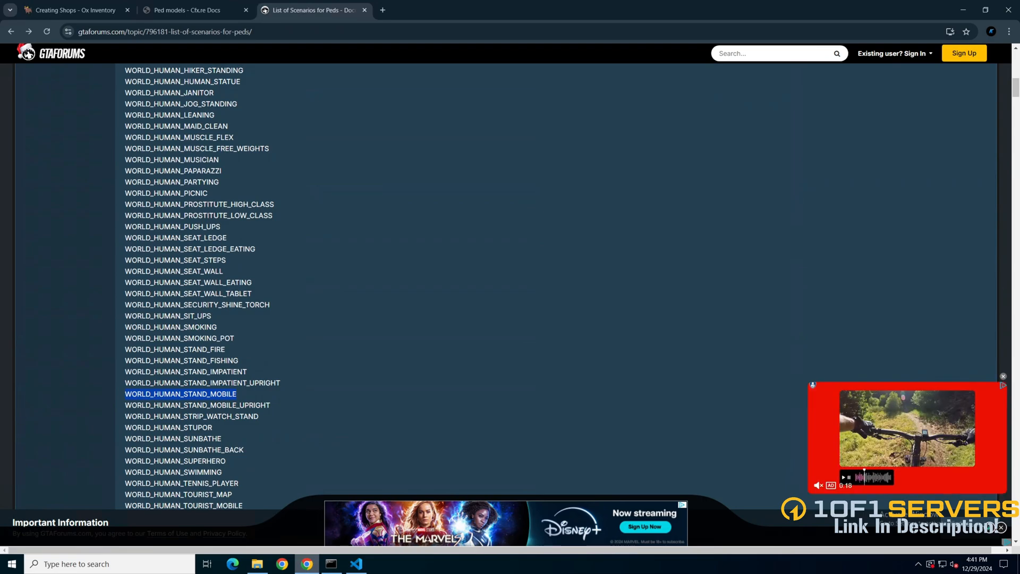
pyautogui.click(355, 563)
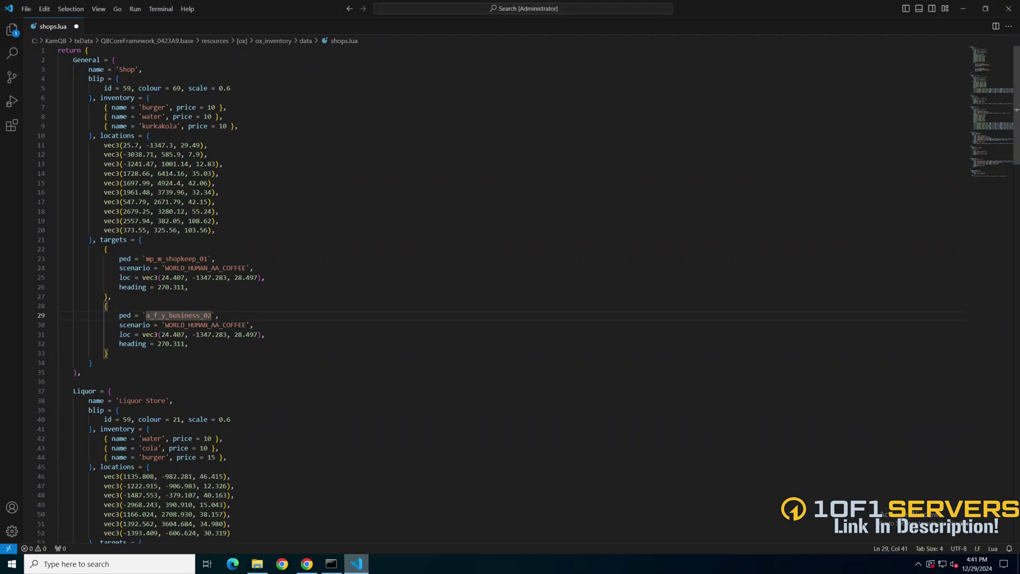
# Step: Set the second target's scenario to WORLD_HUMAN_STAND_MOBILE and loc to vector3(2676.68, 3280.12, 55.24)
pyautogui.doubleClick(205, 325)
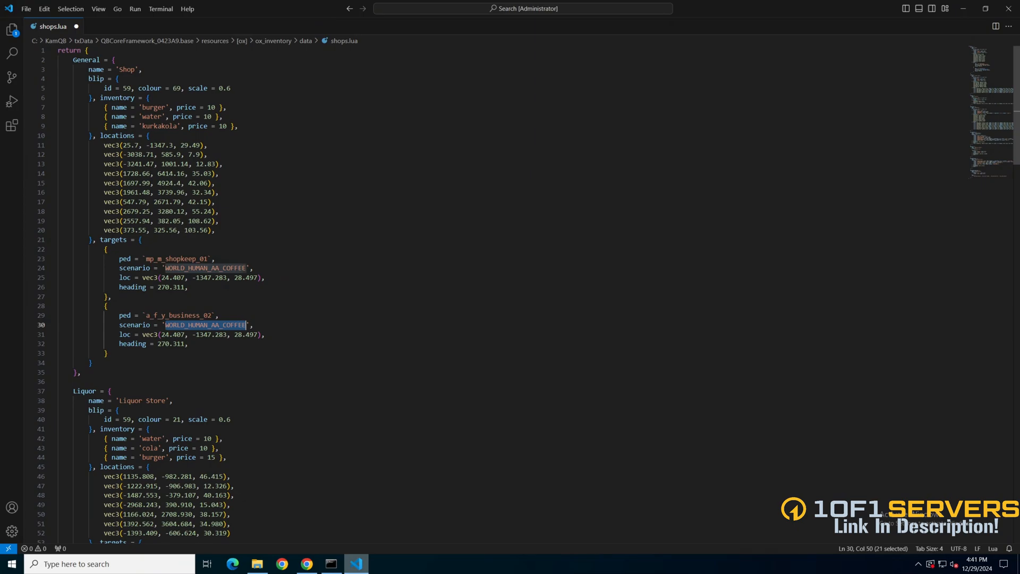
pyautogui.write('WORLD_HUMAN_STAND_MOBILE')
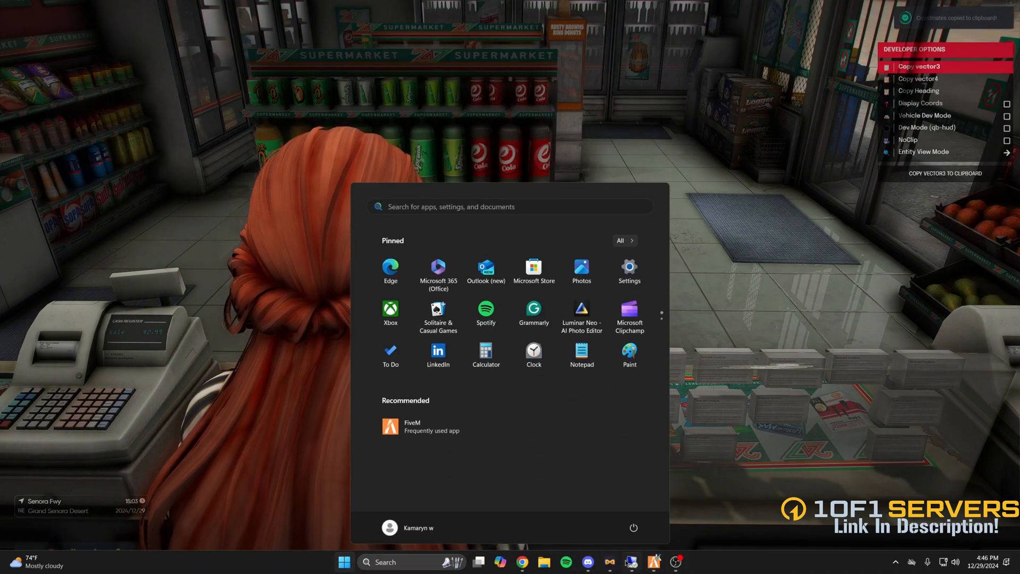
pyautogui.click(356, 564)
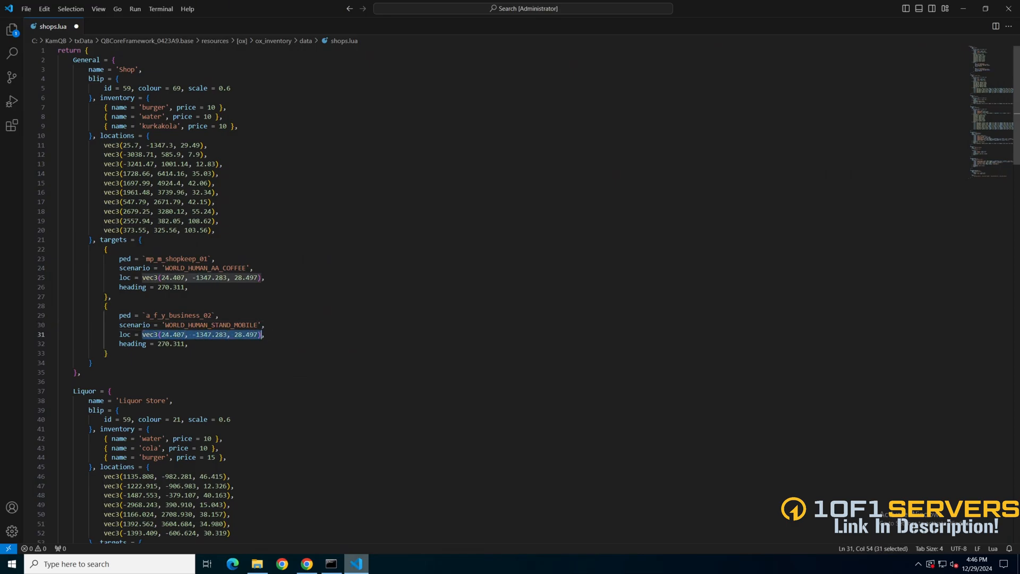
pyautogui.write('vector3(2676.68, 3280.12, 55.24)')
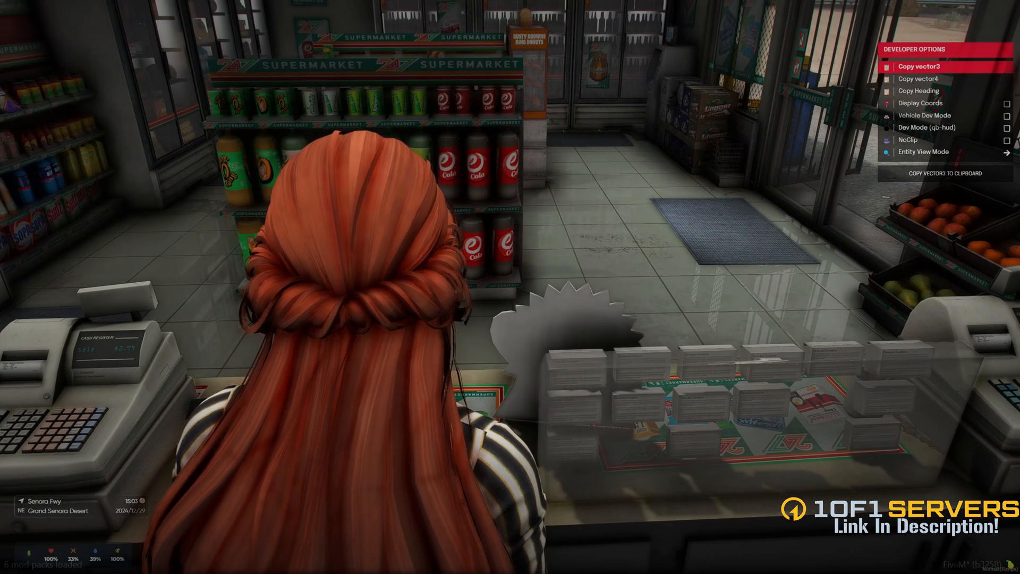
# Step: Set the second ped target's heading value on line 32 to 316.07
pyautogui.click(921, 90)
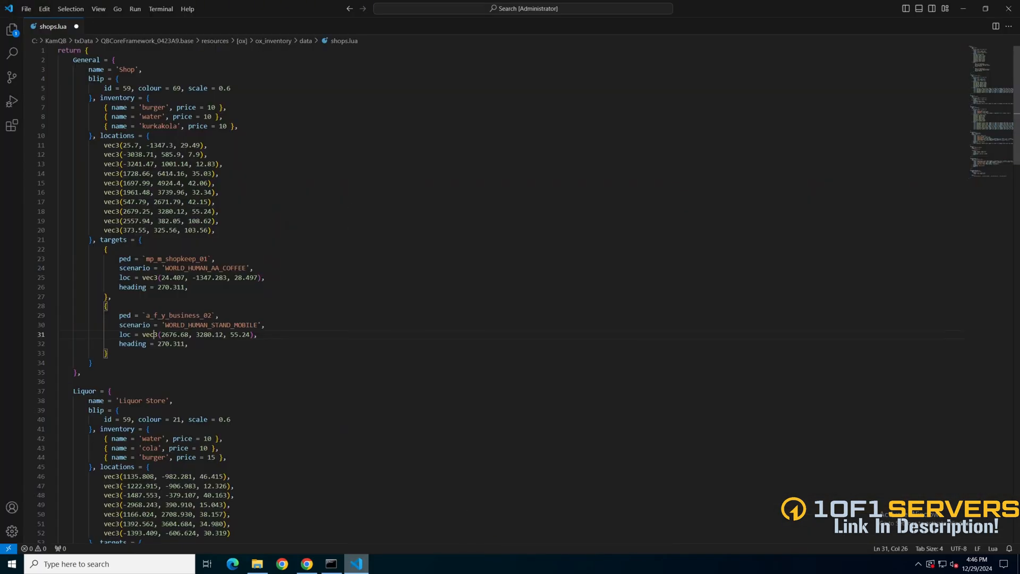
pyautogui.doubleClick(169, 343)
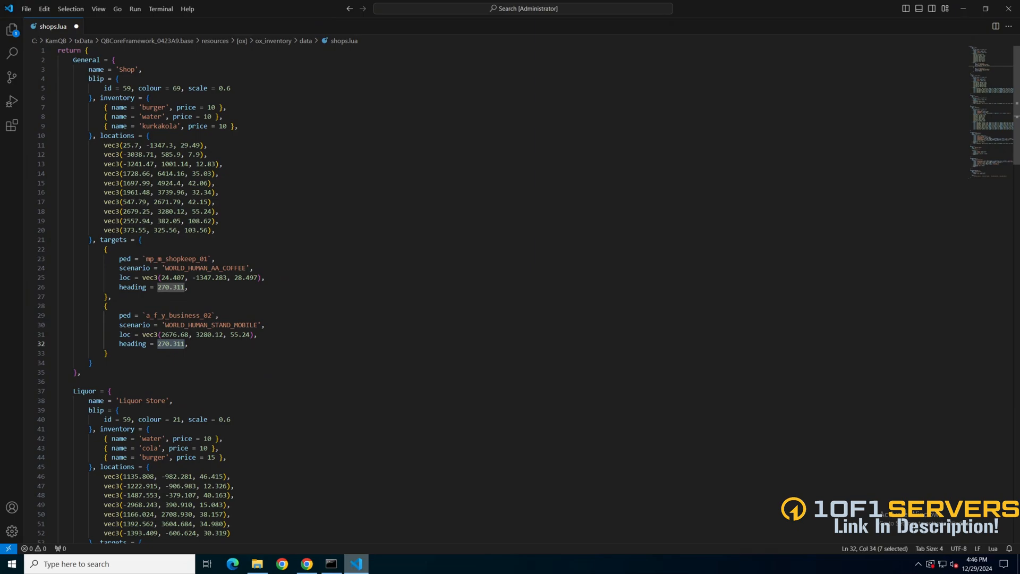
pyautogui.write('316.07')
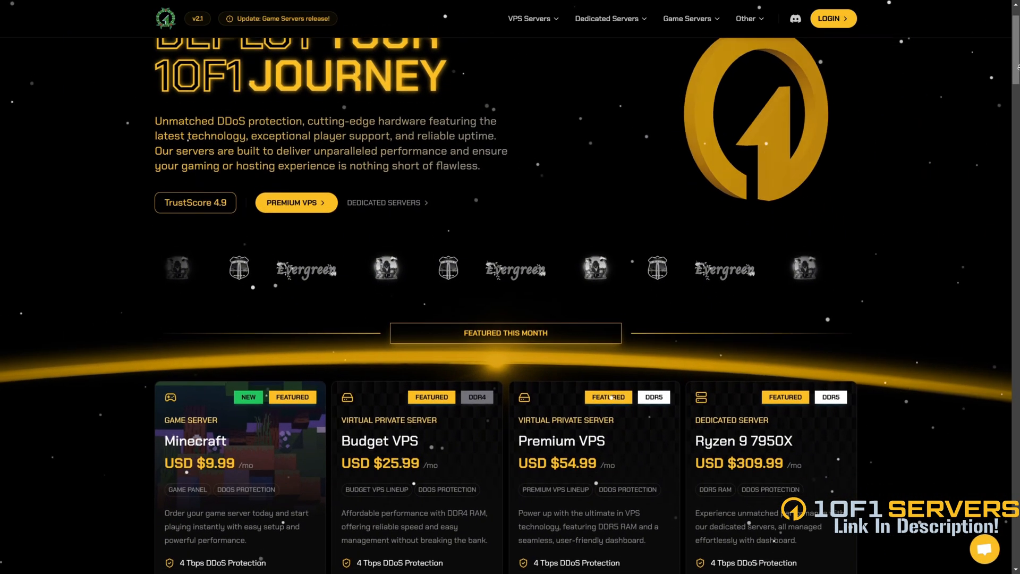
pyautogui.scroll(-3)
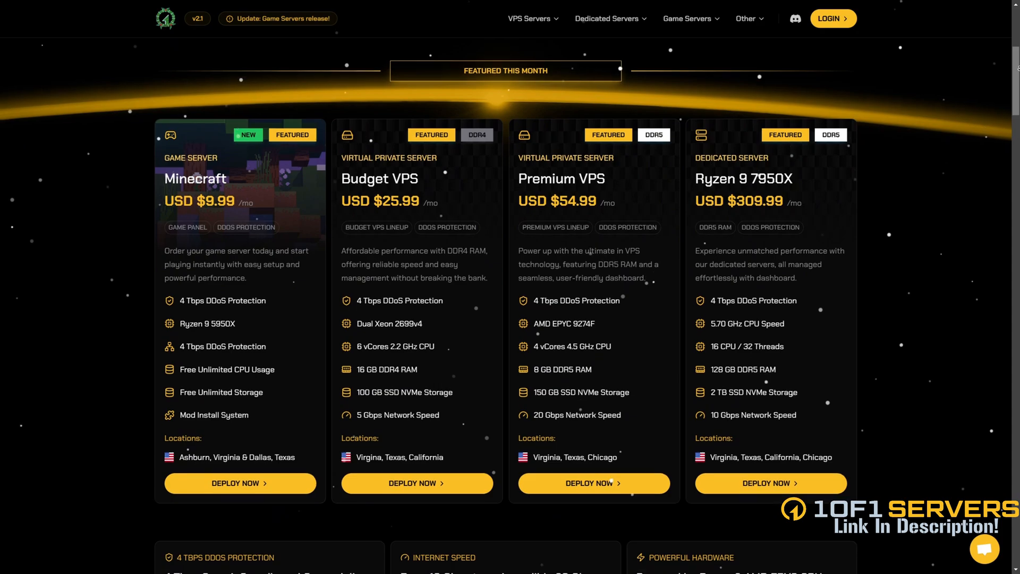
pyautogui.scroll(-3)
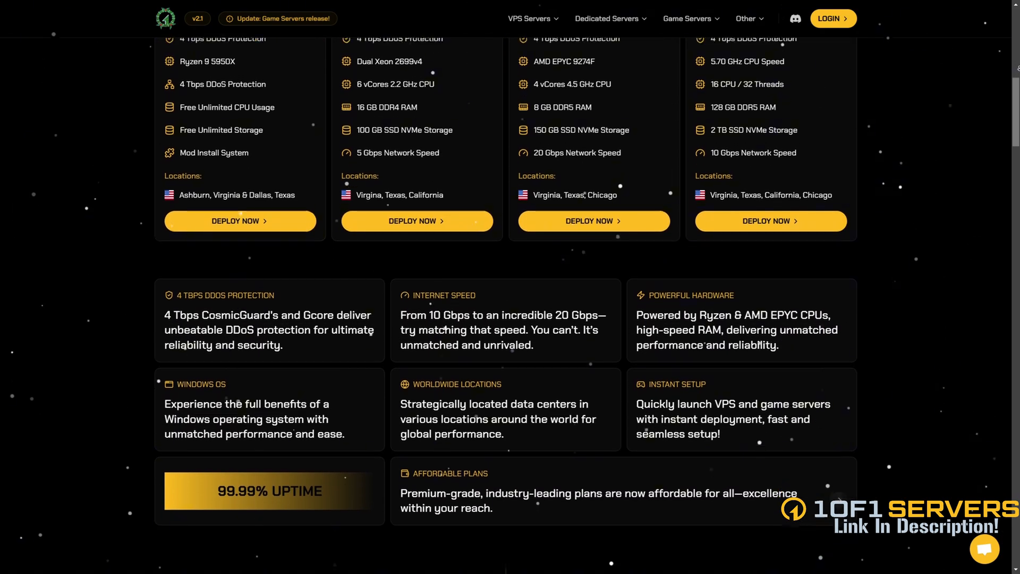
pyautogui.scroll(-3)
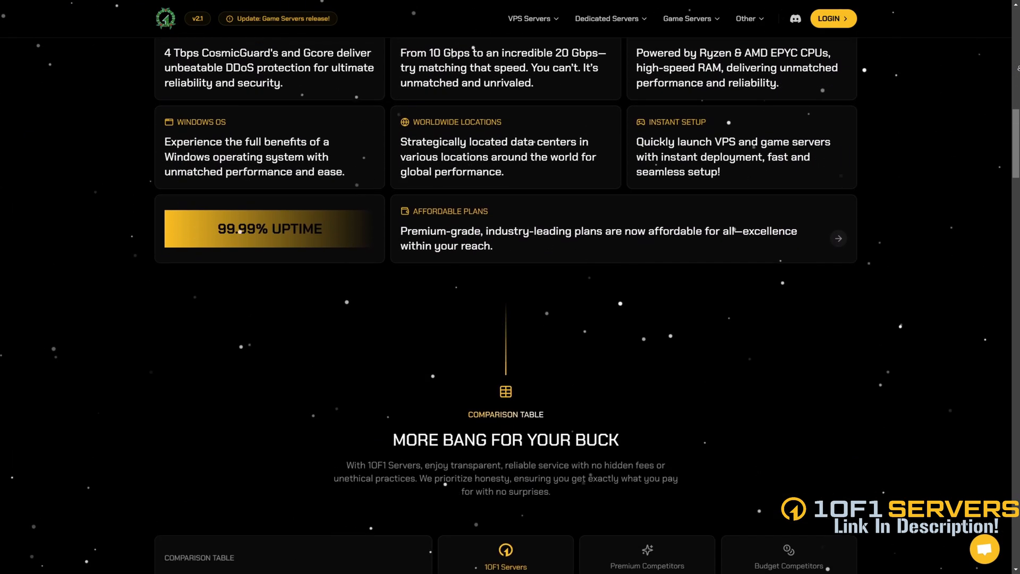
pyautogui.scroll(-3)
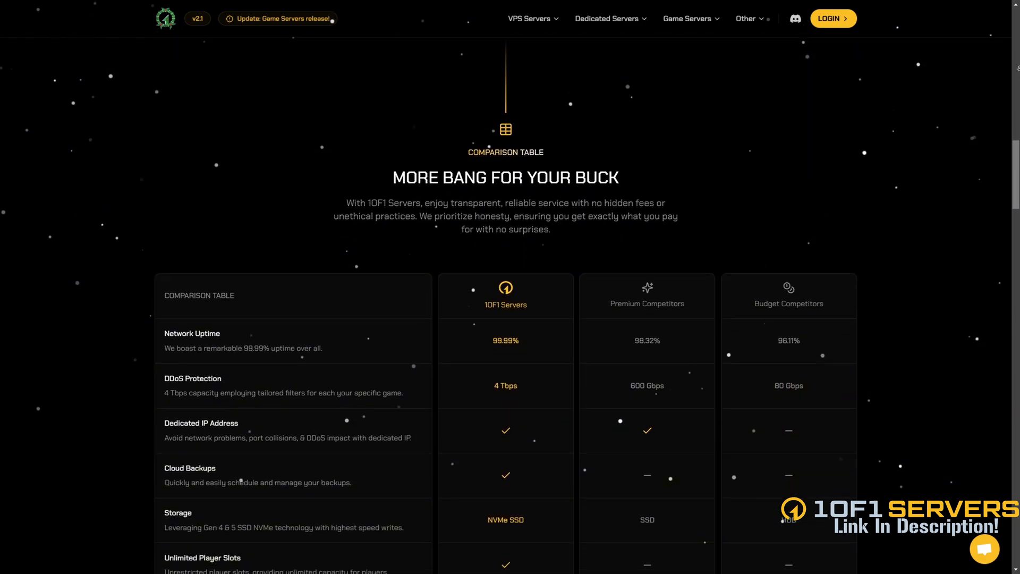
pyautogui.scroll(-3)
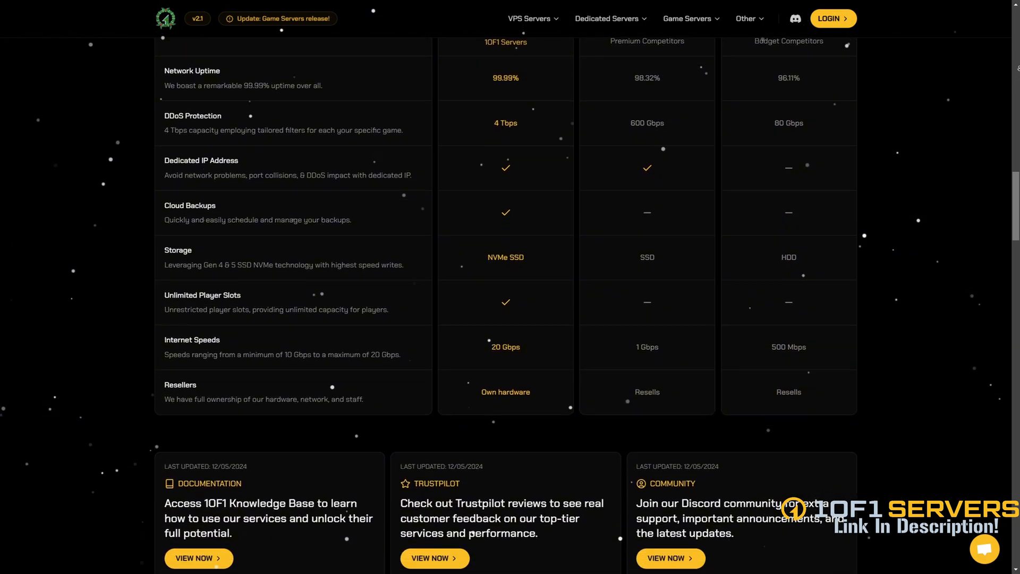
pyautogui.scroll(-3)
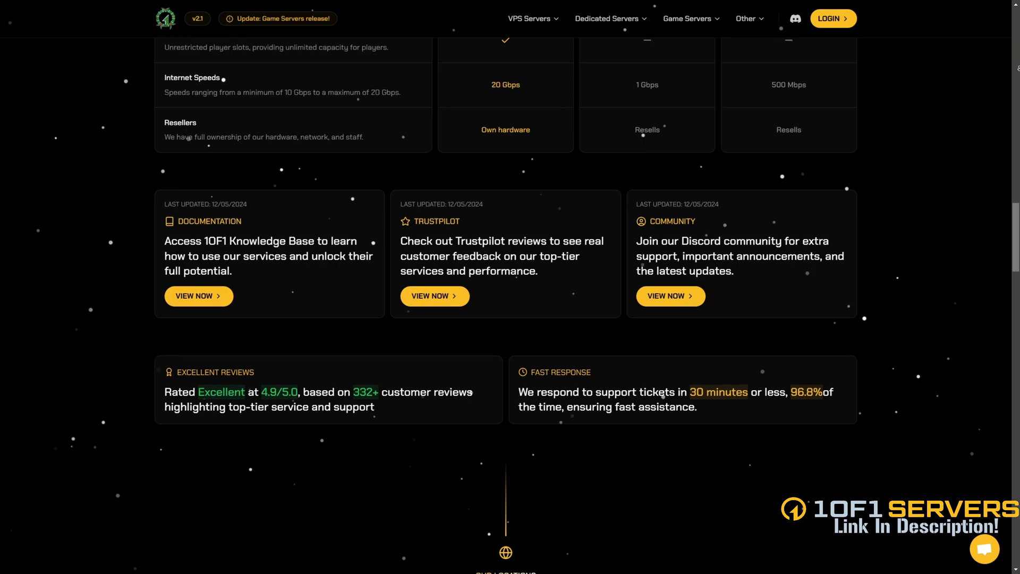
pyautogui.scroll(-3)
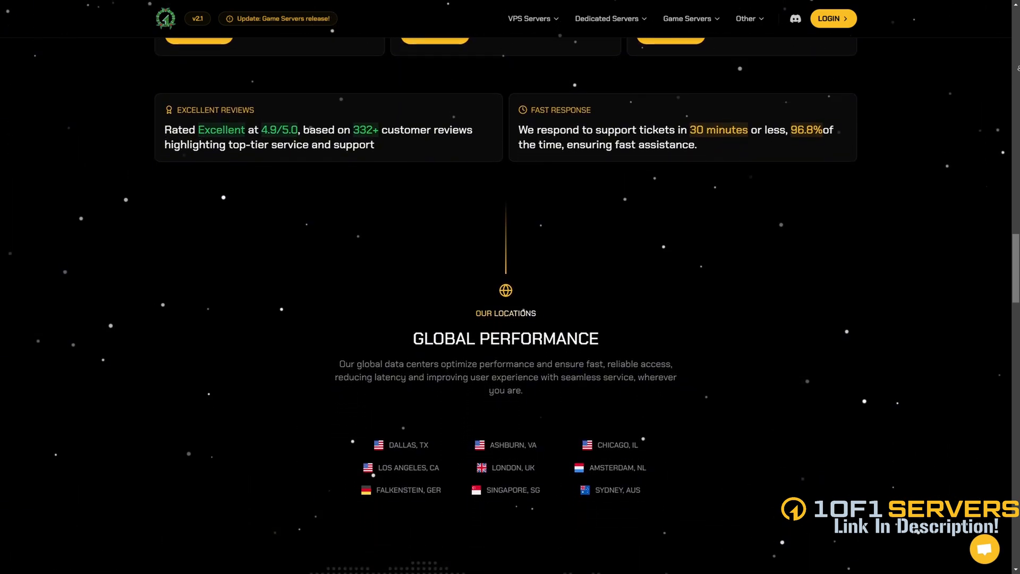
pyautogui.scroll(-3)
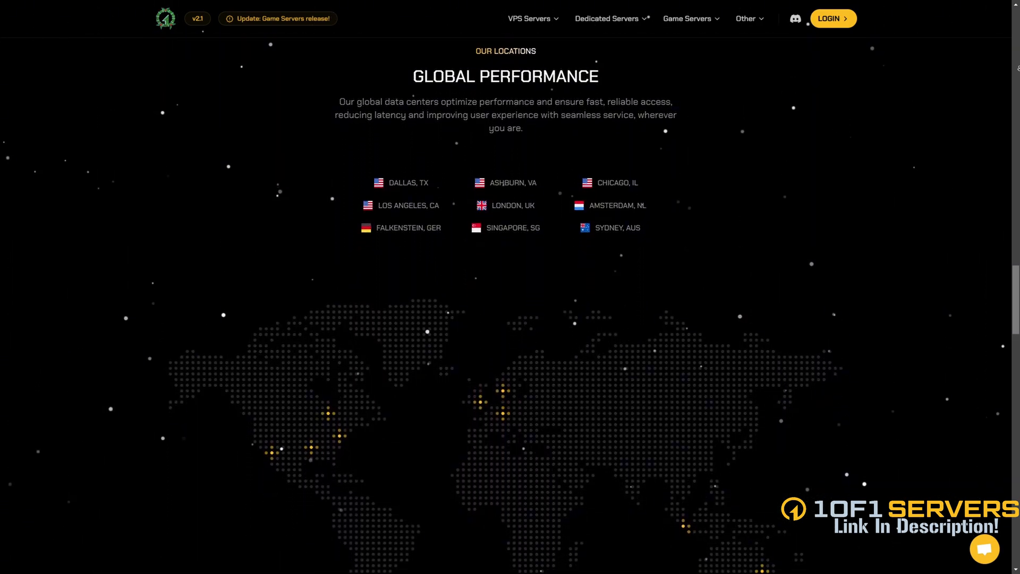
pyautogui.scroll(-3)
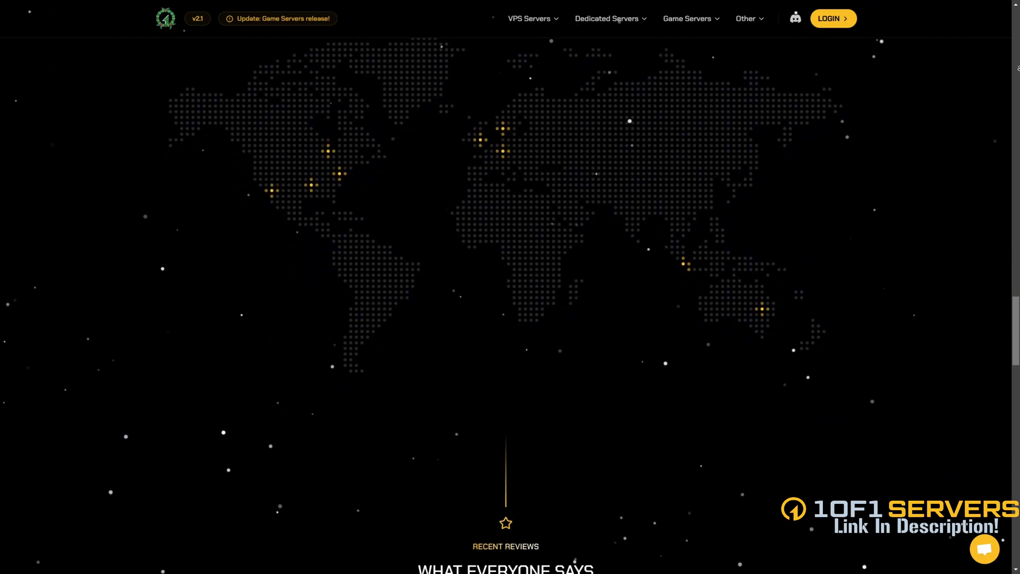
pyautogui.scroll(-3)
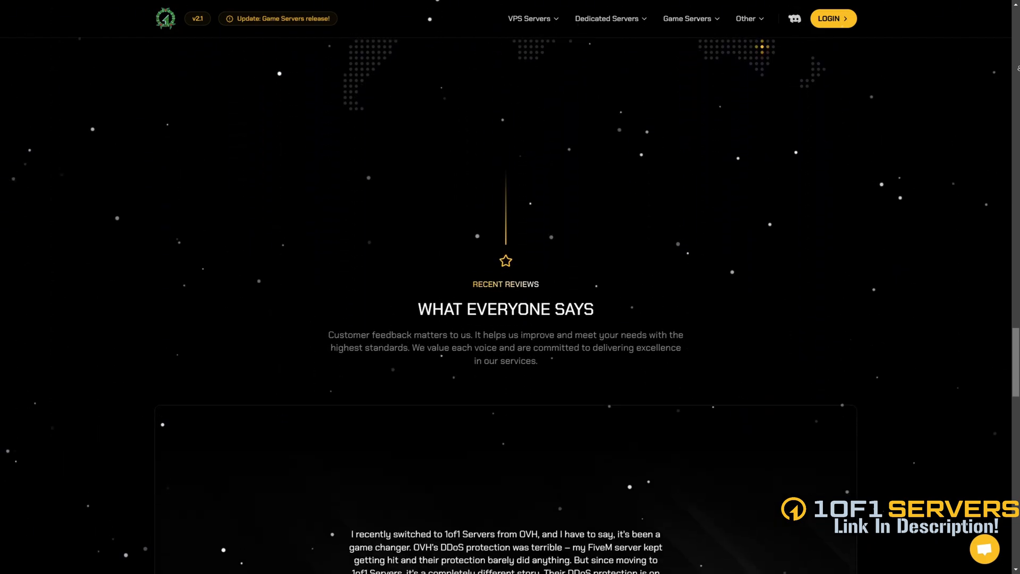
pyautogui.scroll(-3)
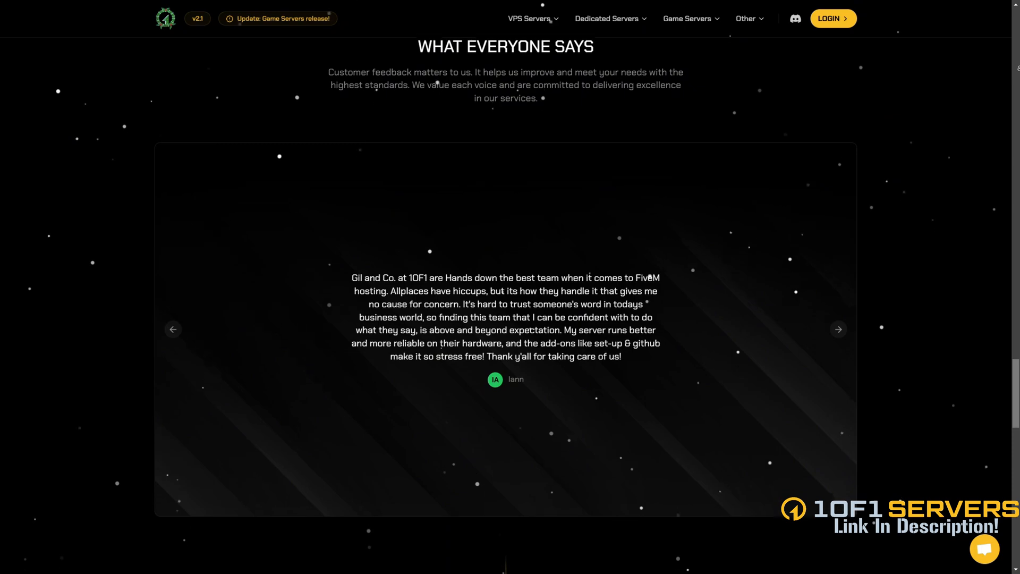
pyautogui.scroll(-3)
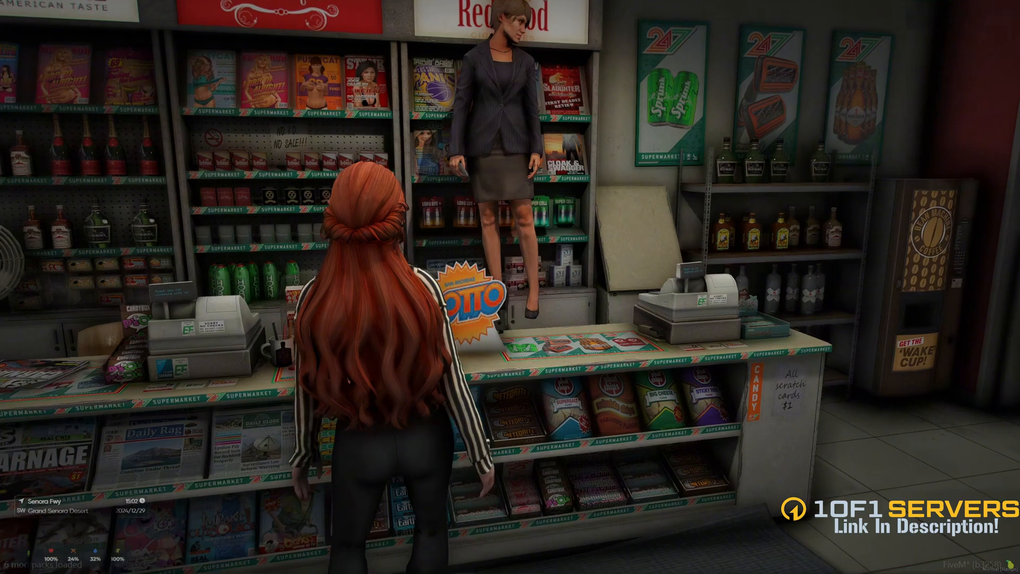
# Step: Leave FiveM after viewing the phone-holding shop ped behind the counter
pyautogui.click(344, 562)
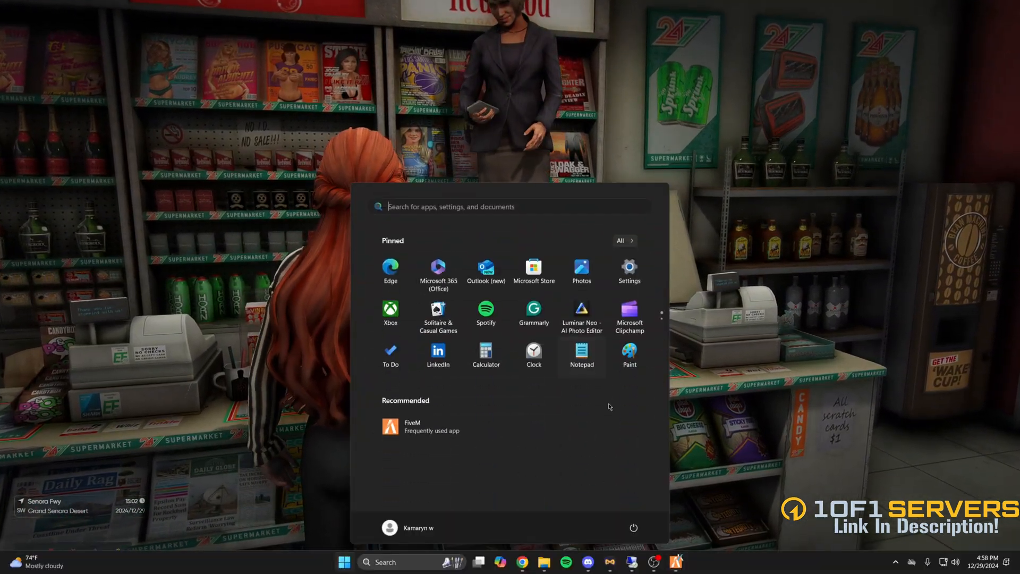
# Step: Return to shops.lua and highlight the second ped's z height value 55.24 on line 31
pyautogui.click(356, 563)
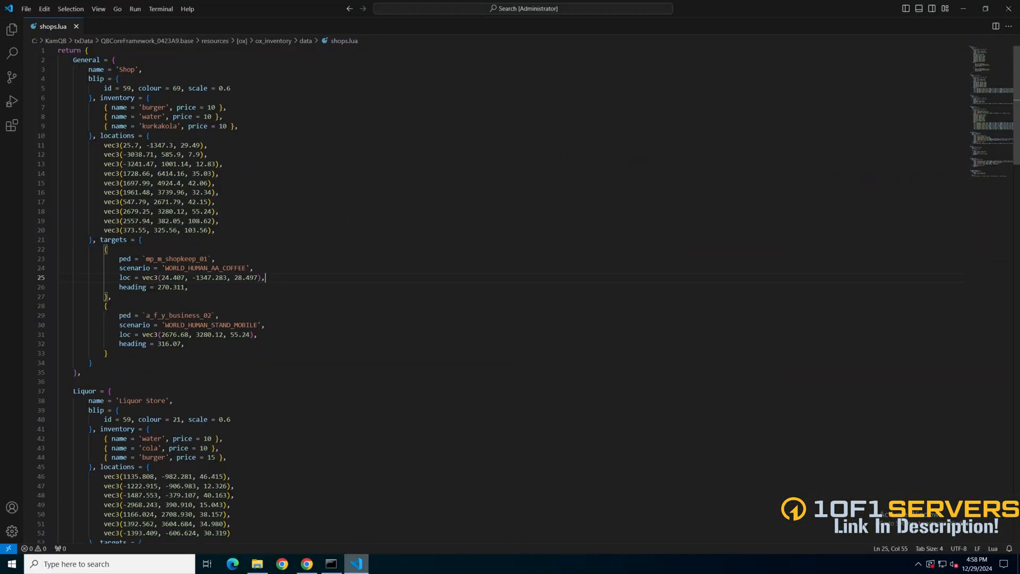
pyautogui.moveTo(355, 563)
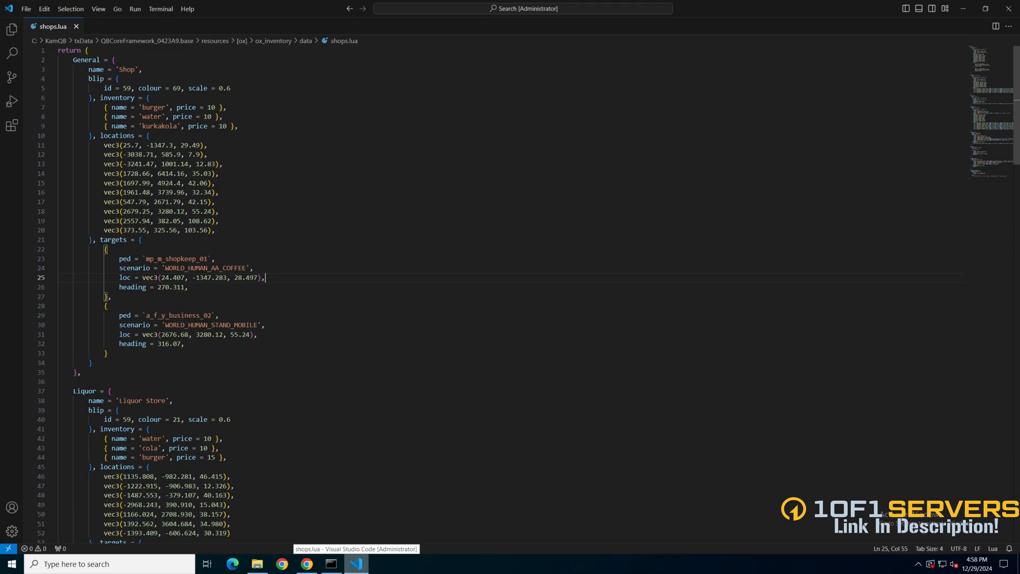
pyautogui.doubleClick(239, 335)
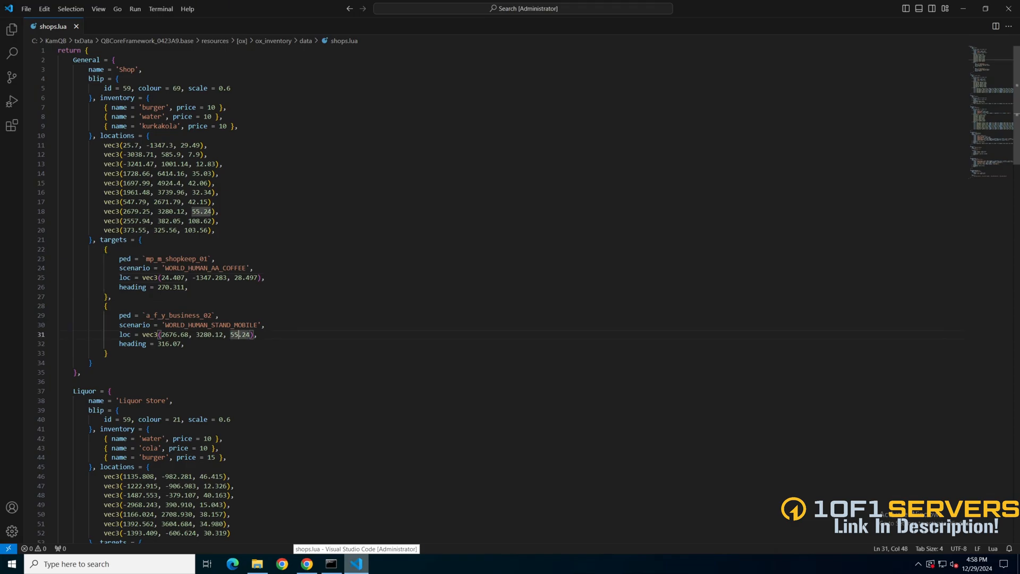
pyautogui.click(26, 9)
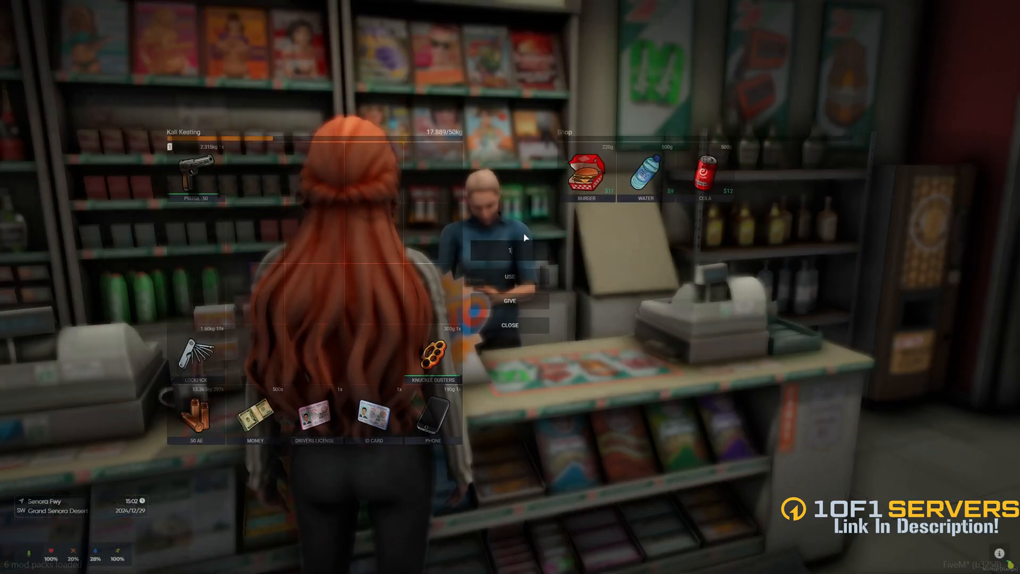
# Step: Buy a burger for $11 from the shop ped's ox_inventory menu
pyautogui.click(588, 170)
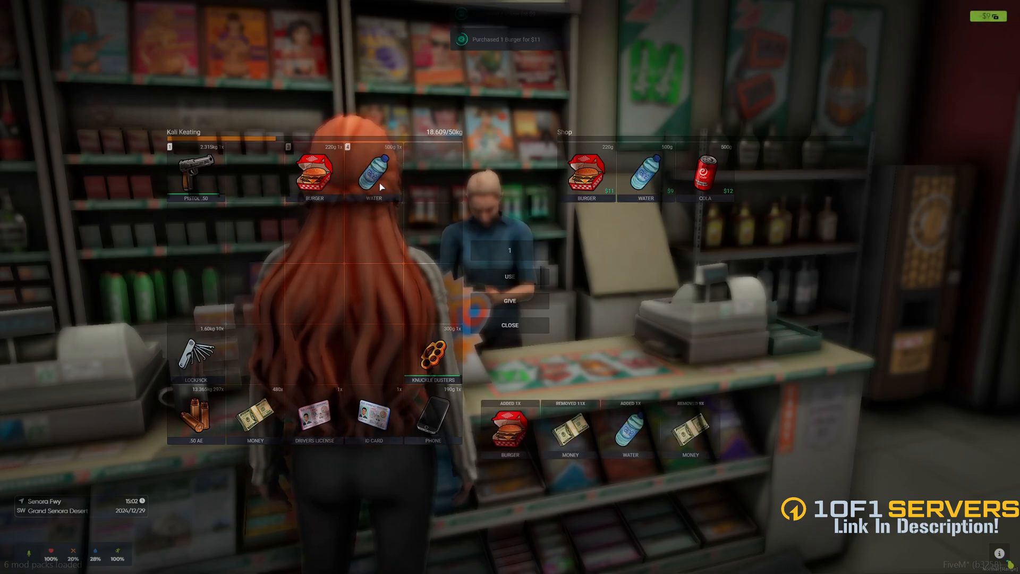